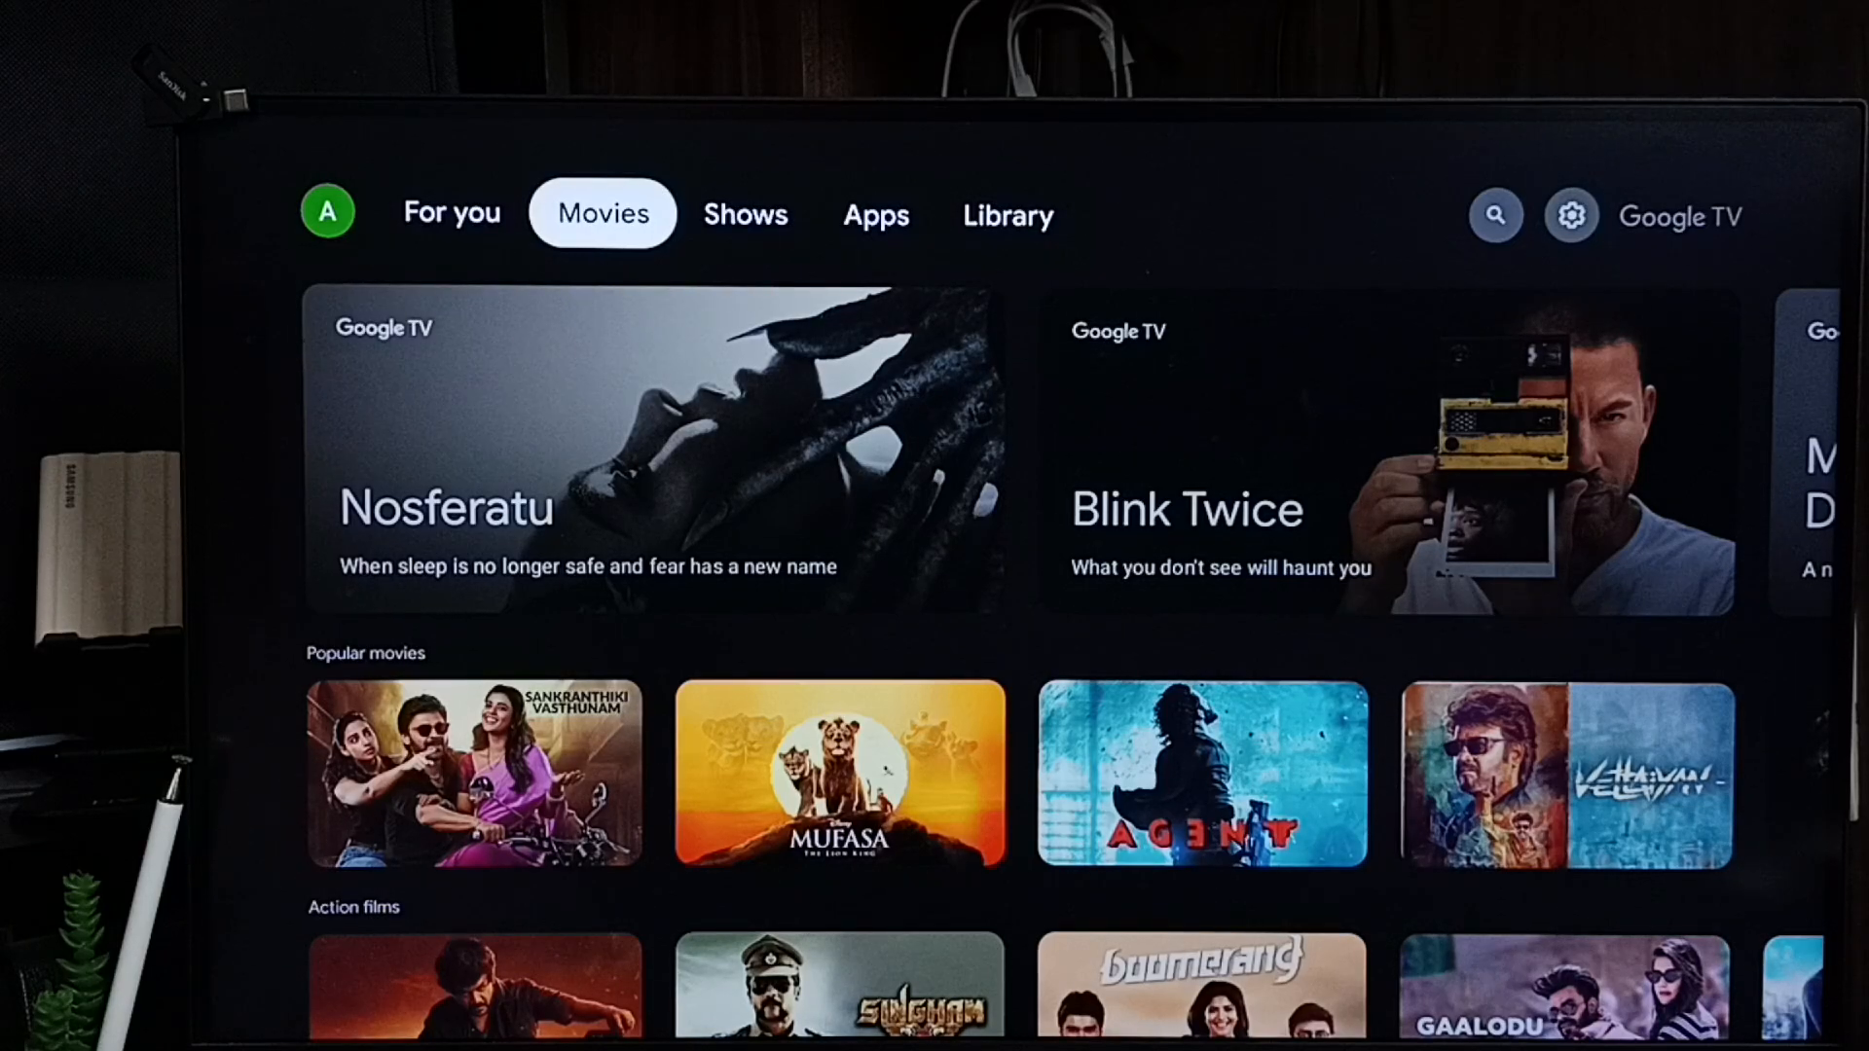
- Reach the Settings gear from the home screen and enter device settings
click(1493, 216)
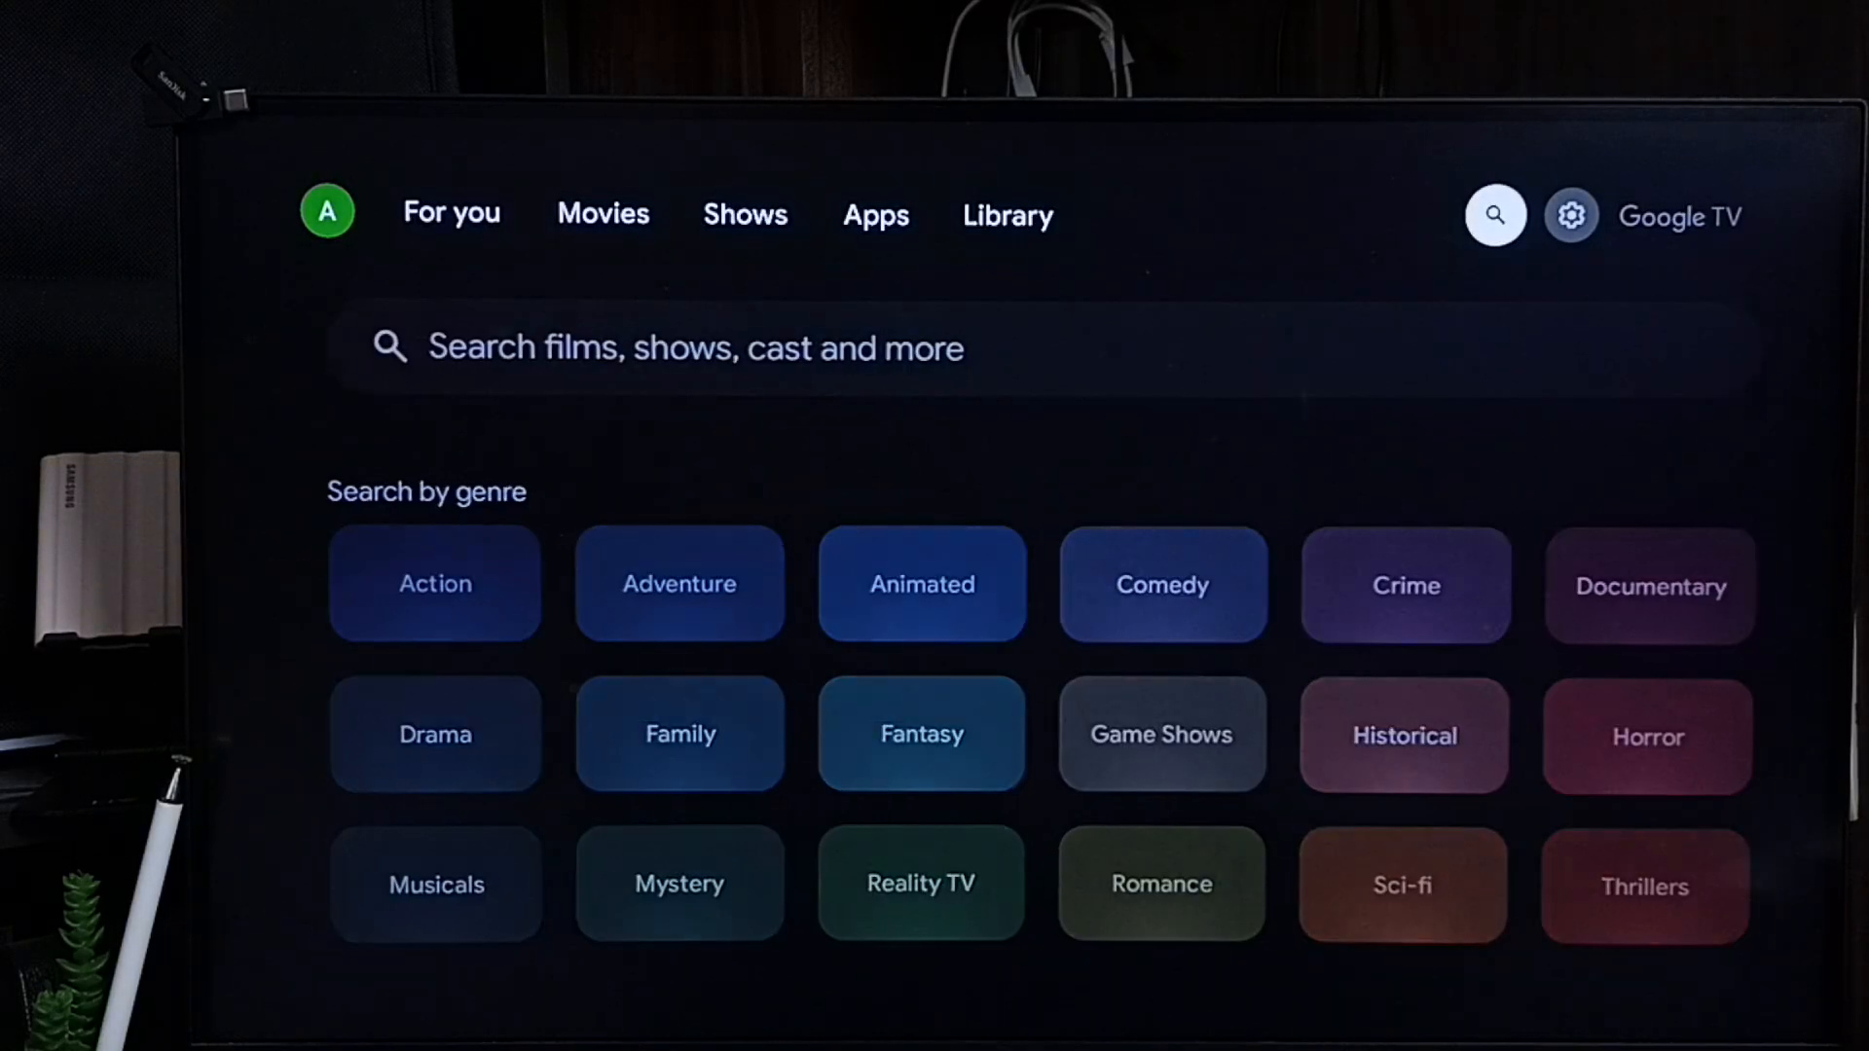
click(1569, 216)
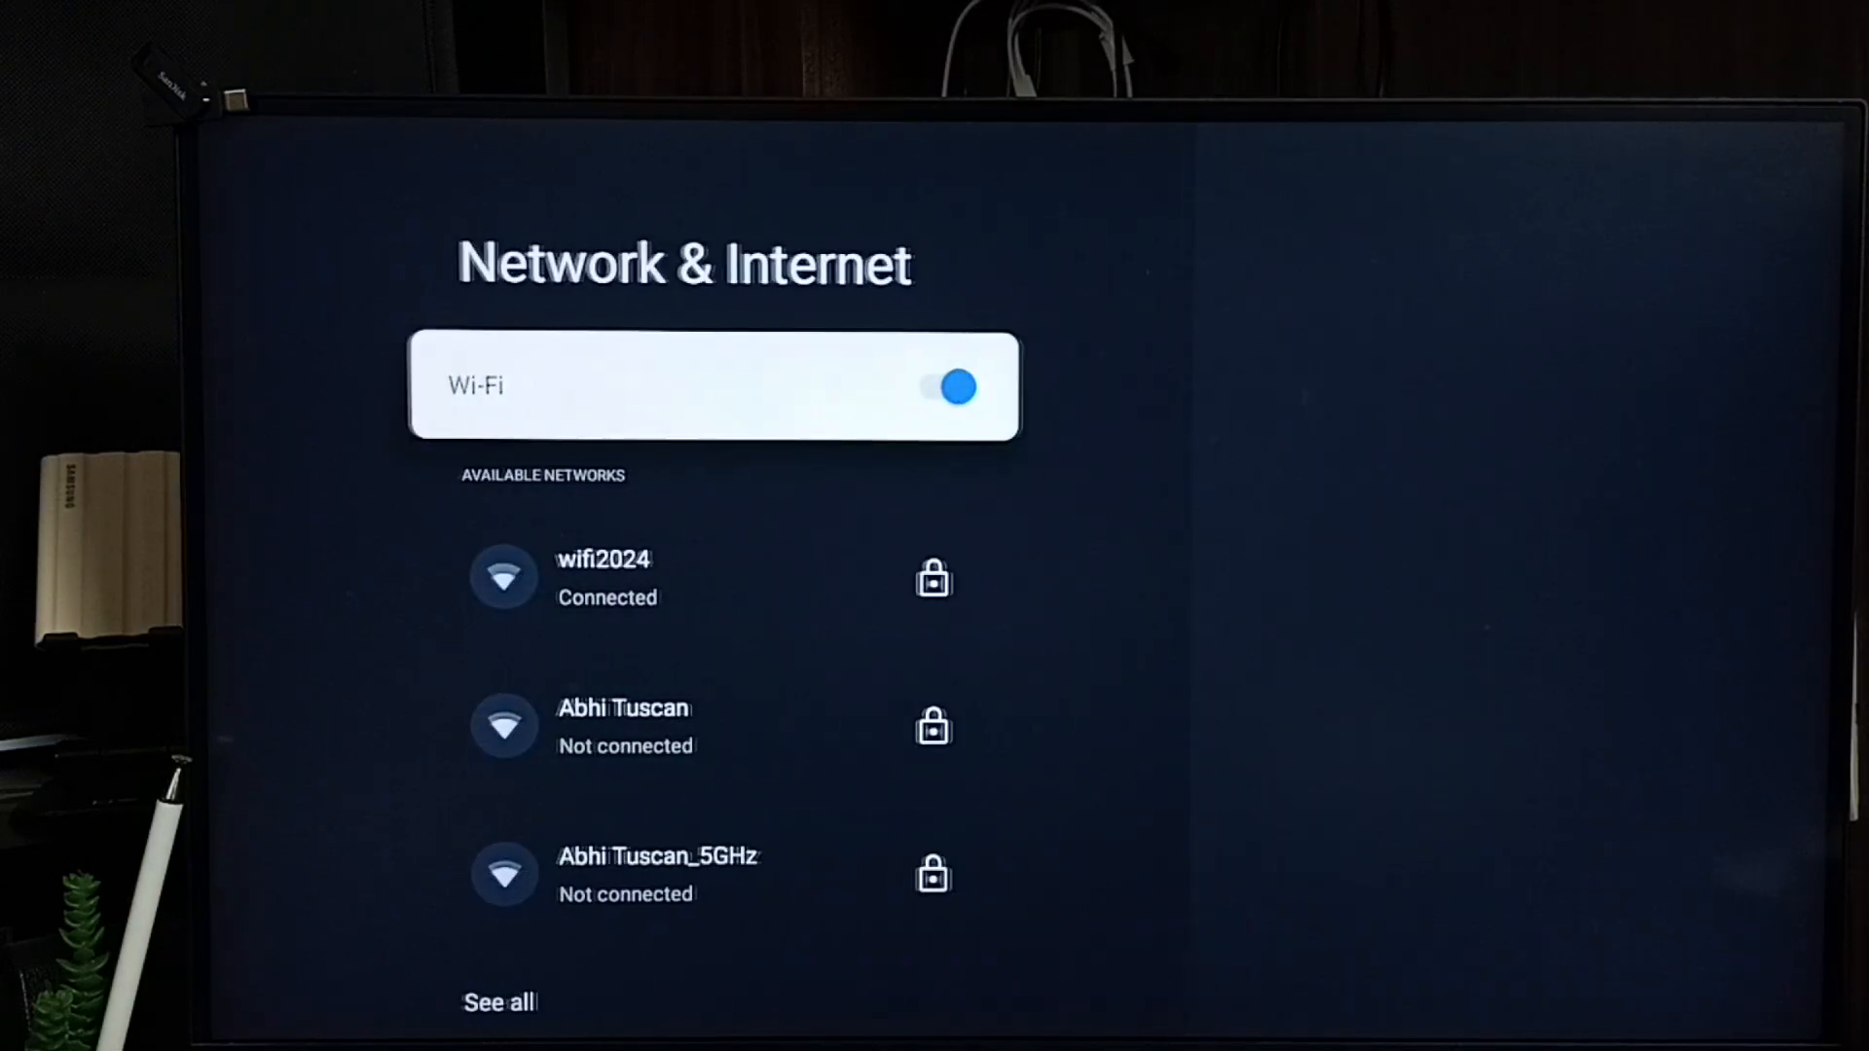
- Show the wifi2024 network details down to the Proxy settings entry
click(619, 578)
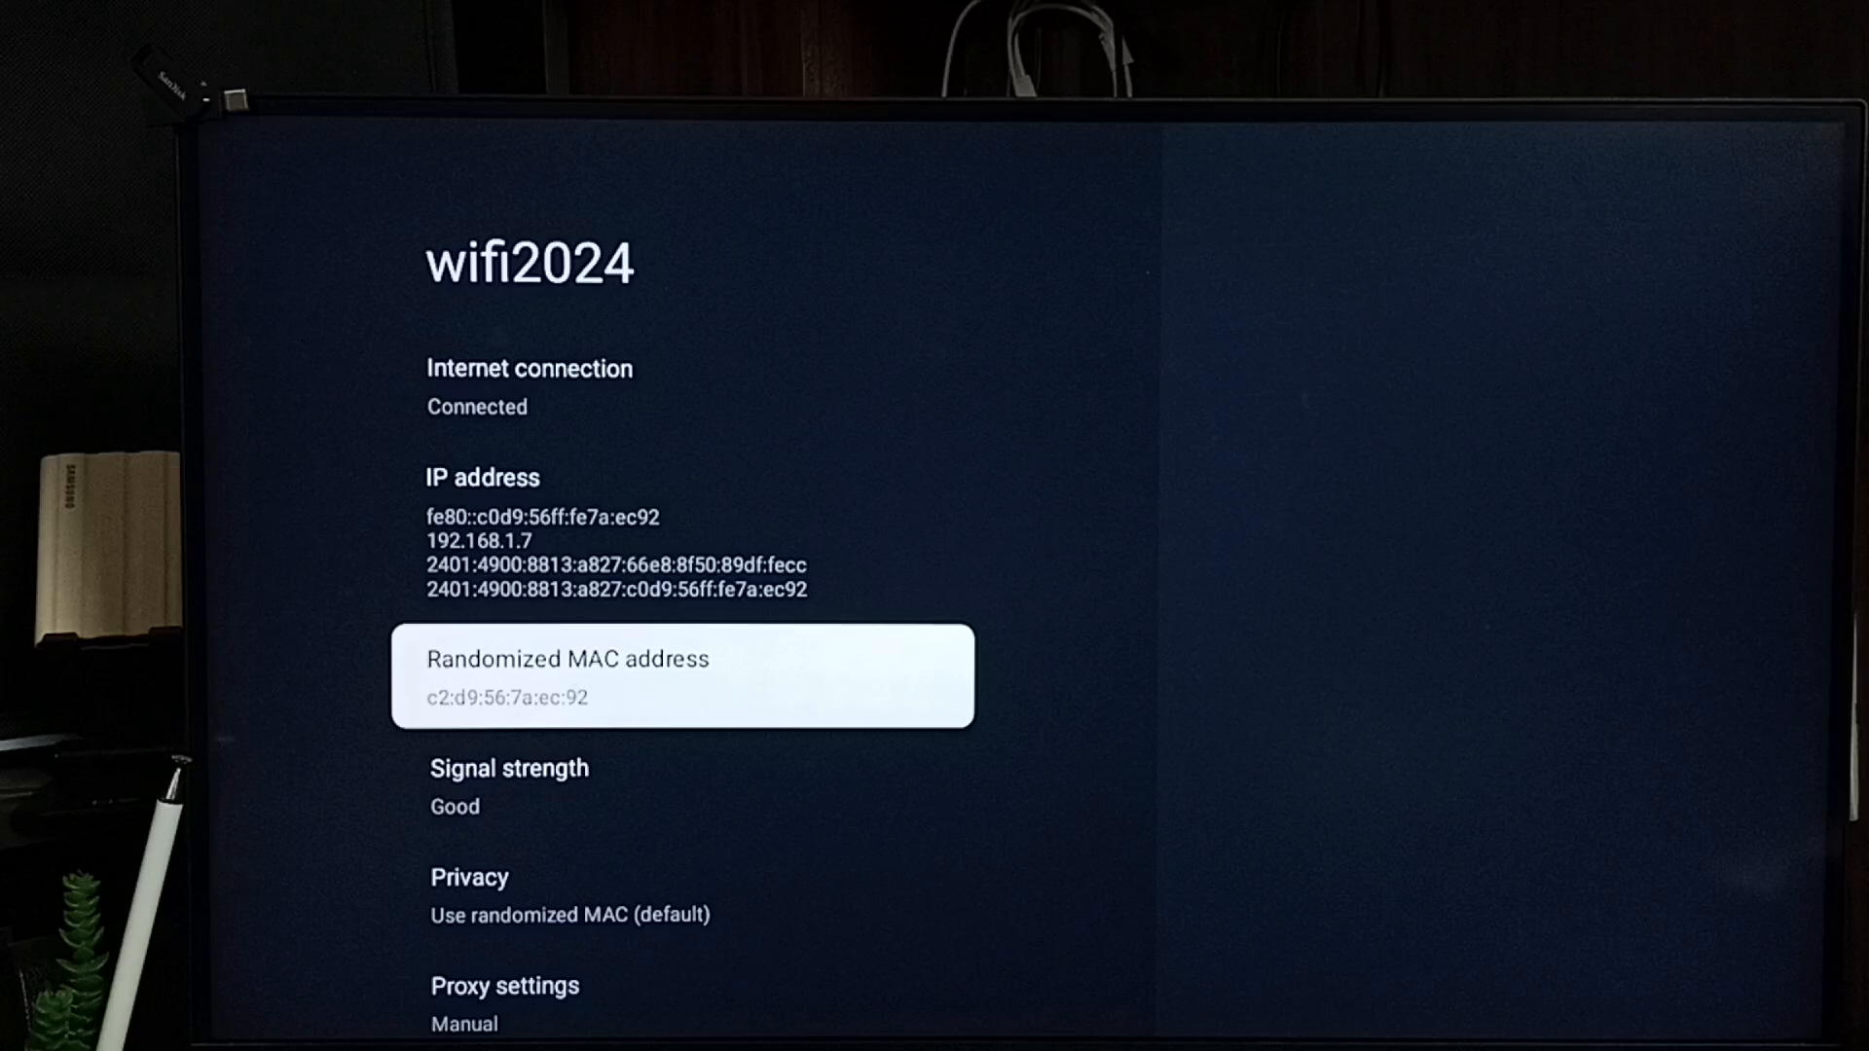
scroll(down, 3)
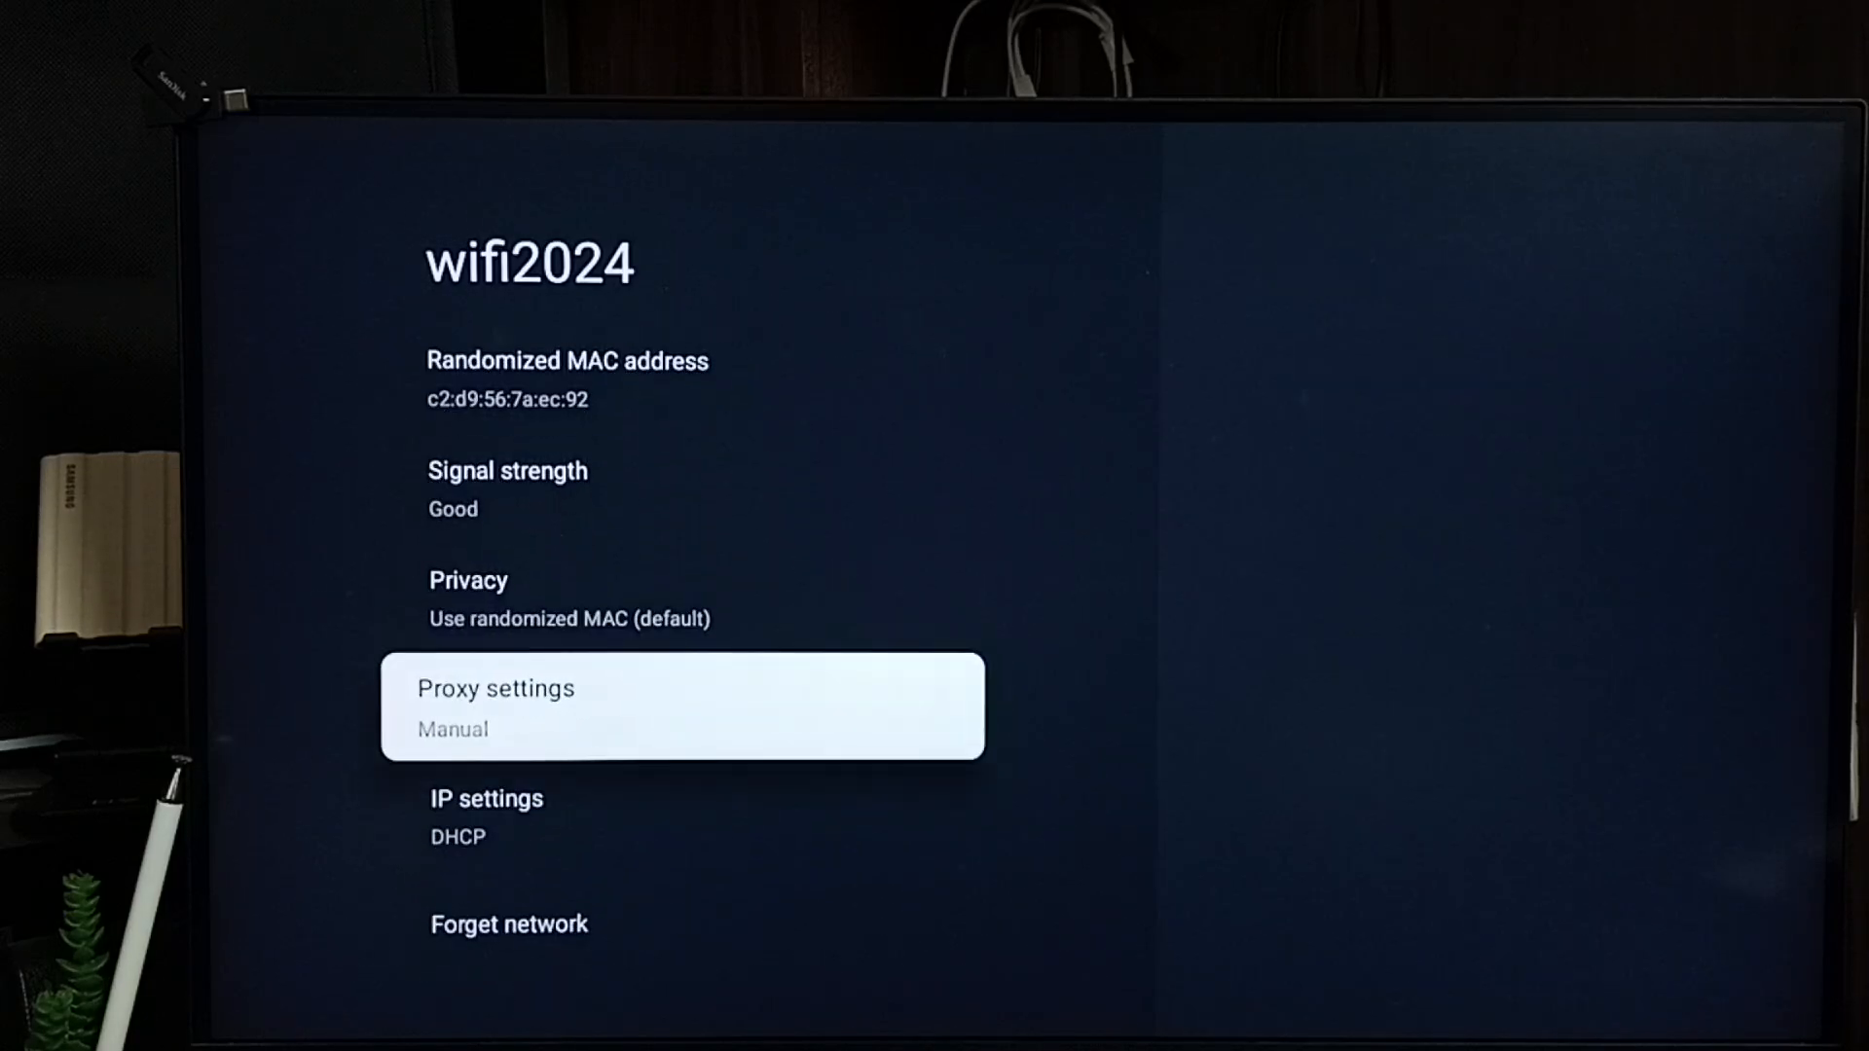
- Enter 192.168.1.100 as the manual proxy hostname and confirm it
click(683, 705)
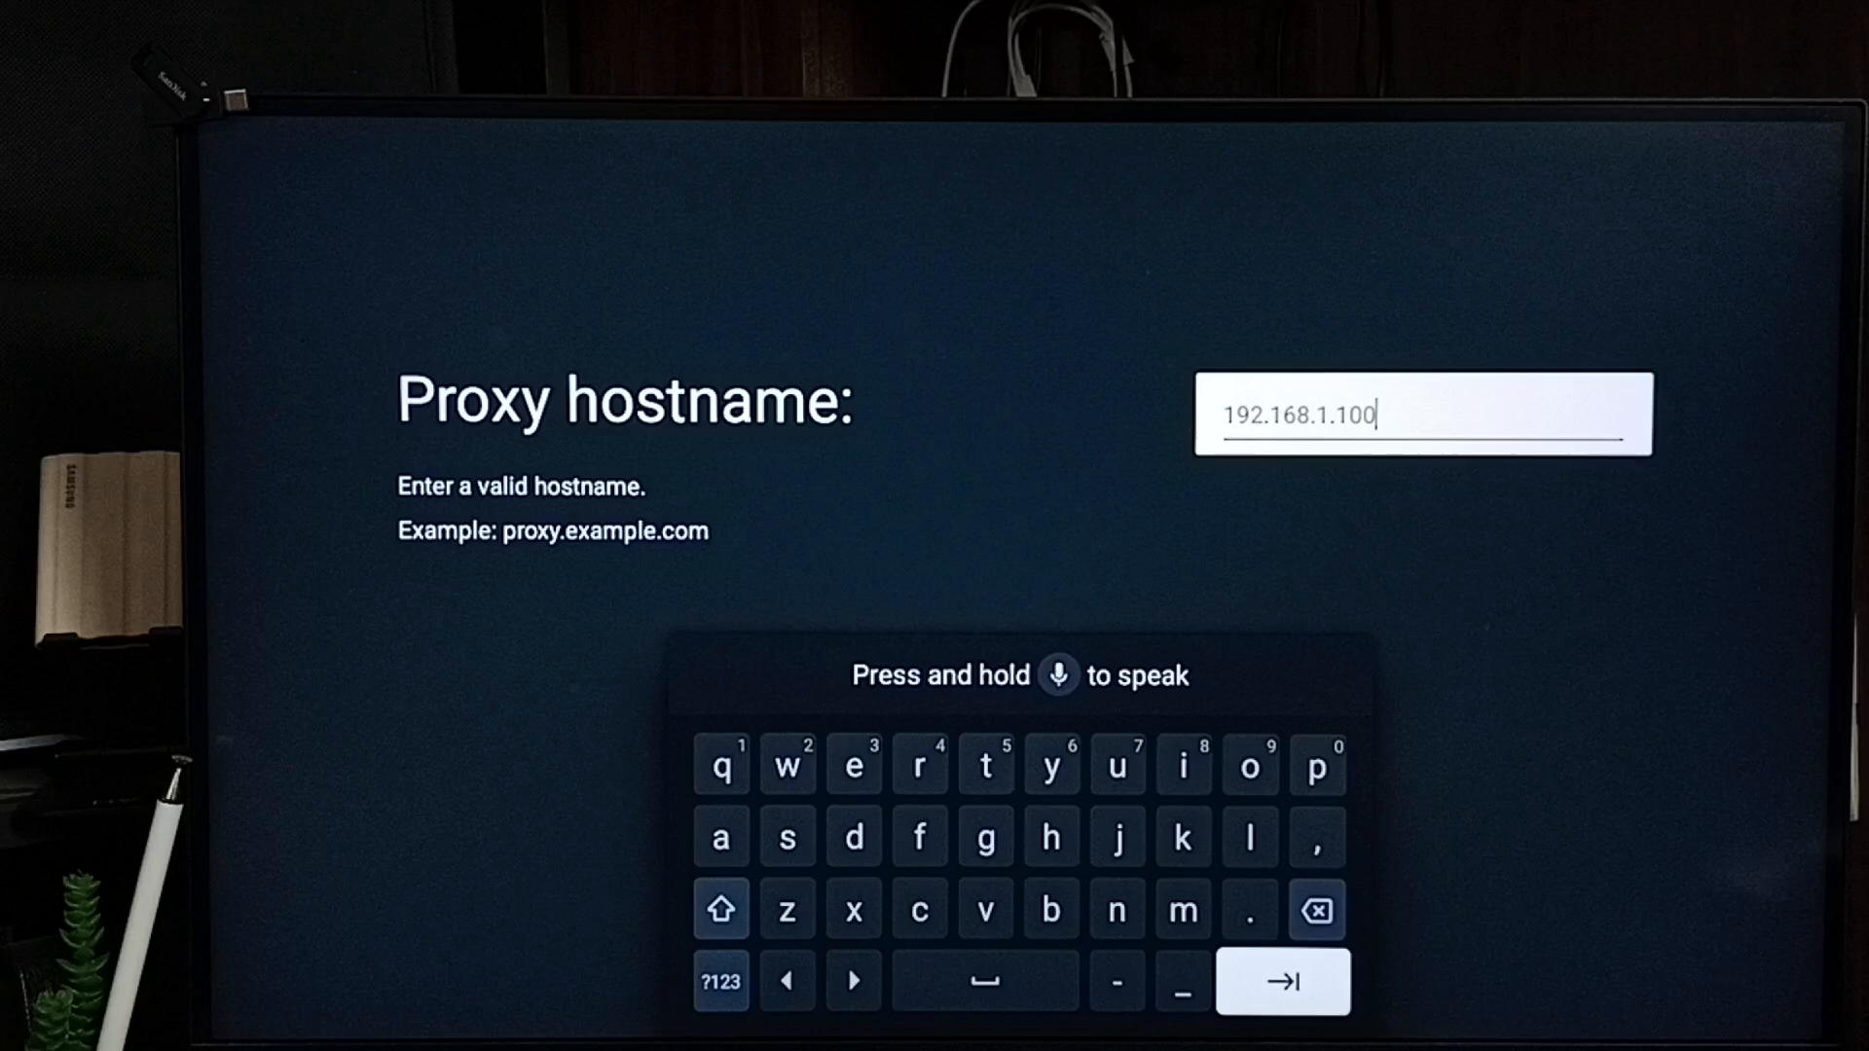
click(1283, 981)
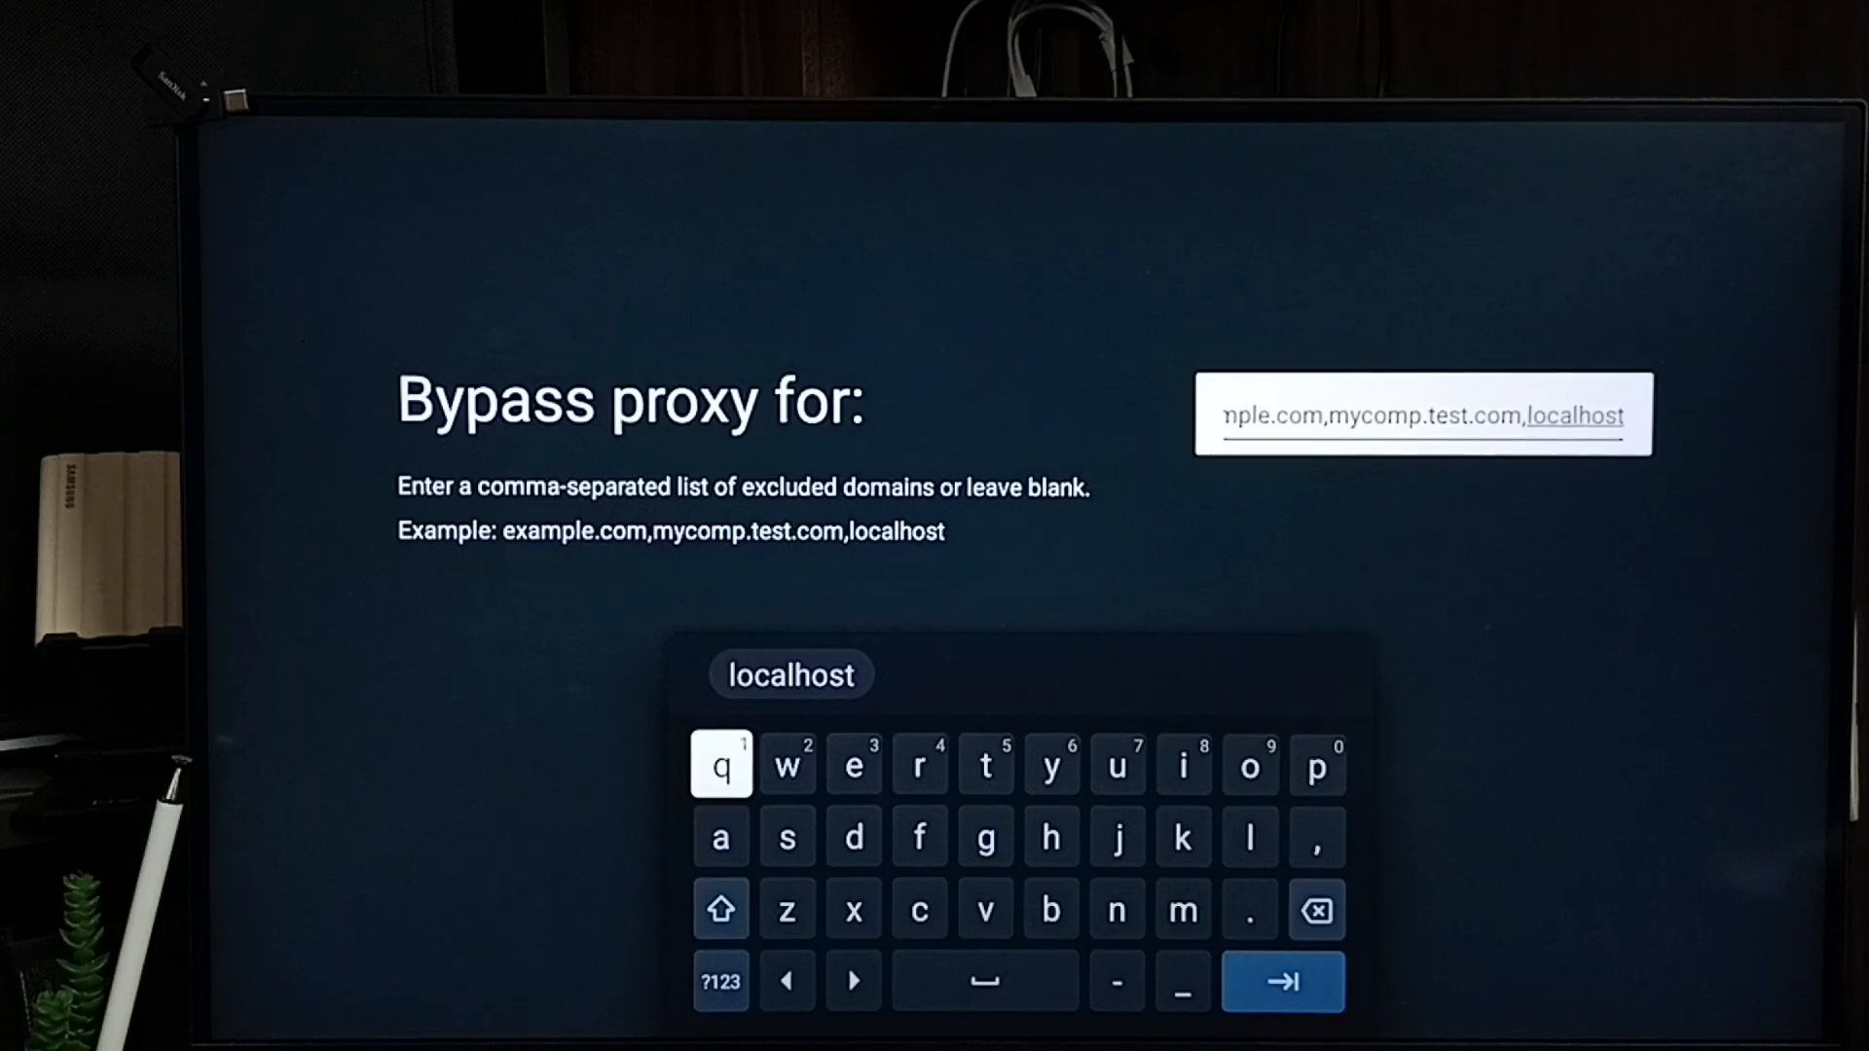
mouse_move(720, 981)
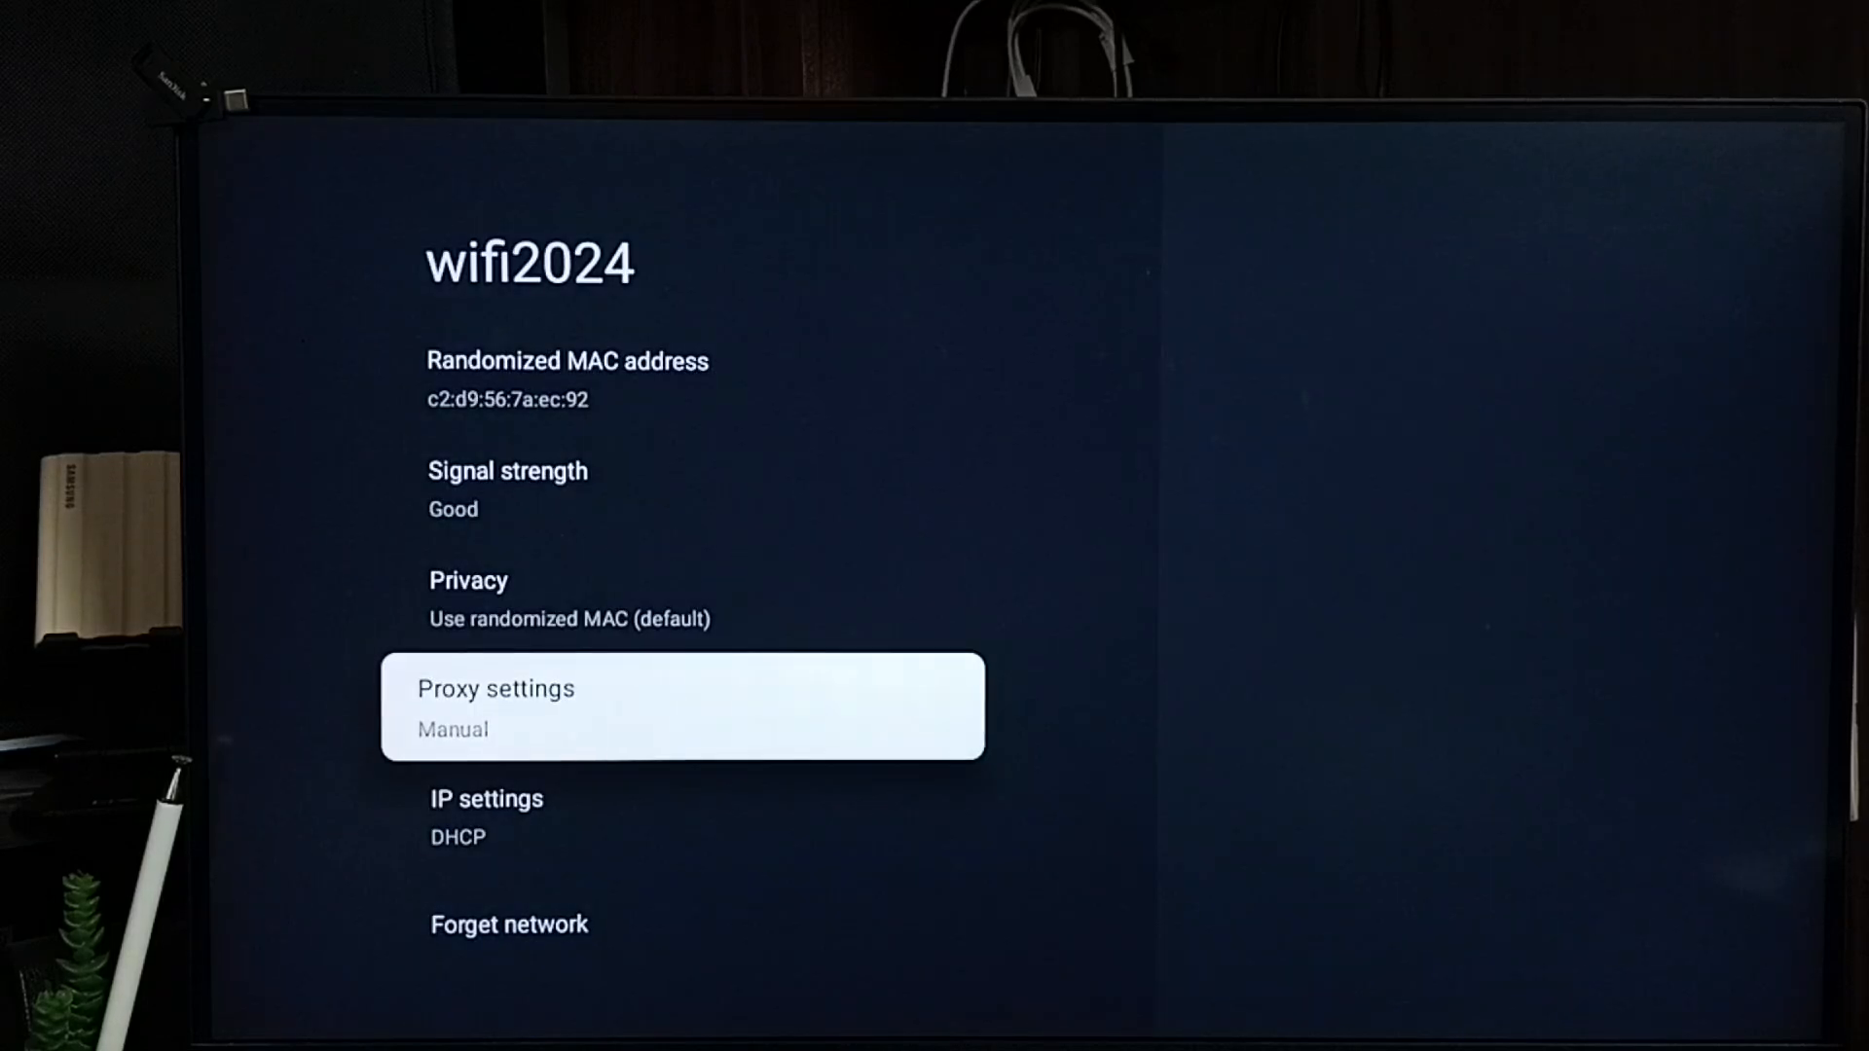
- Save the proxy port and bypass list and return to the wifi2024 details page
key(up)
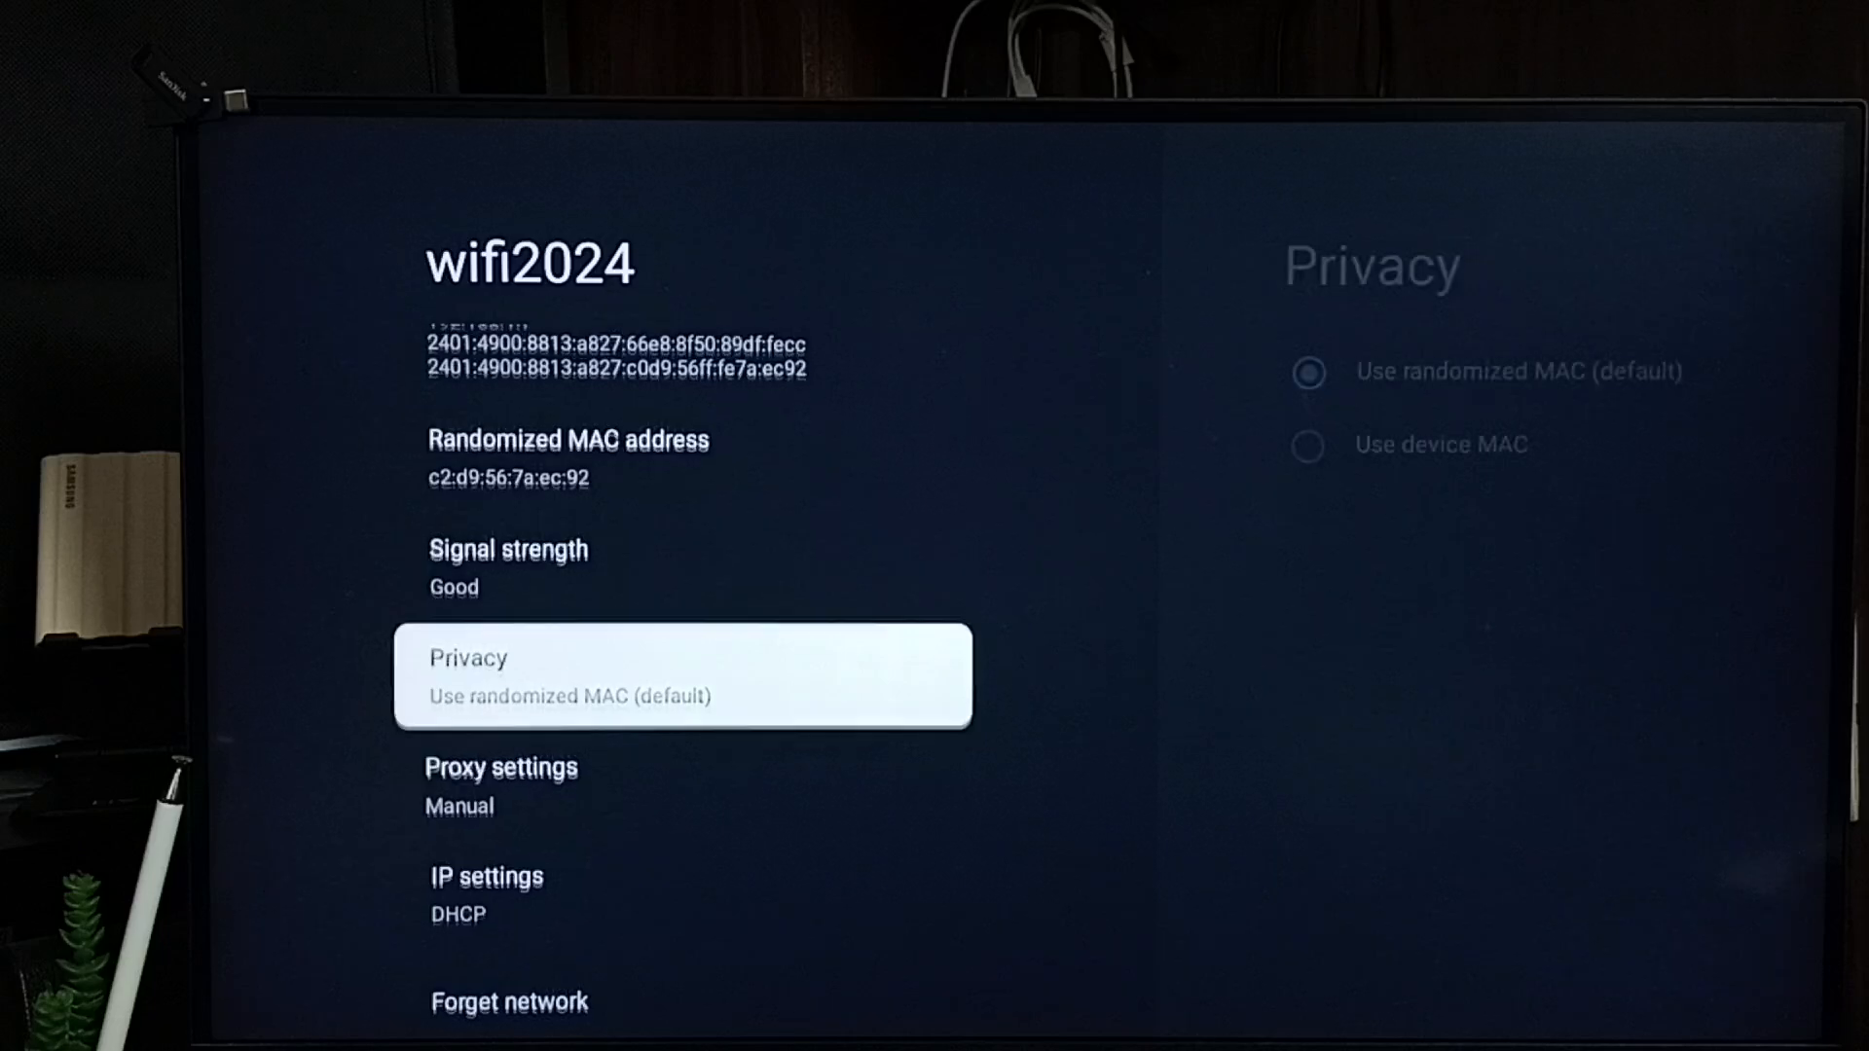